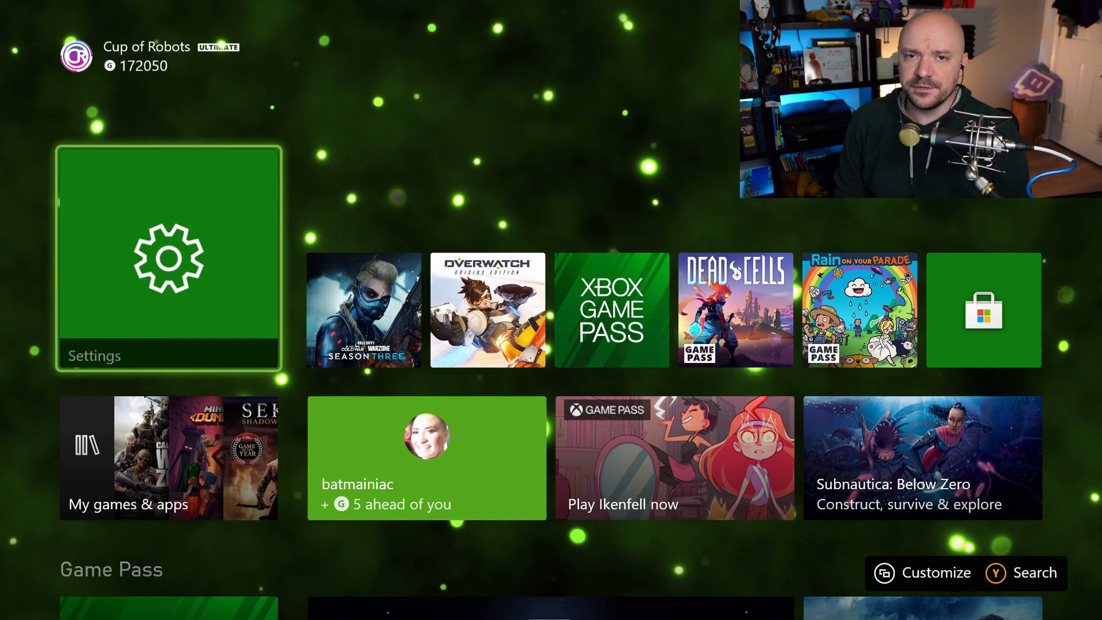
# - Check the Xbox TV & display options show 1440p resolution at 120 Hz
pyautogui.click(168, 259)
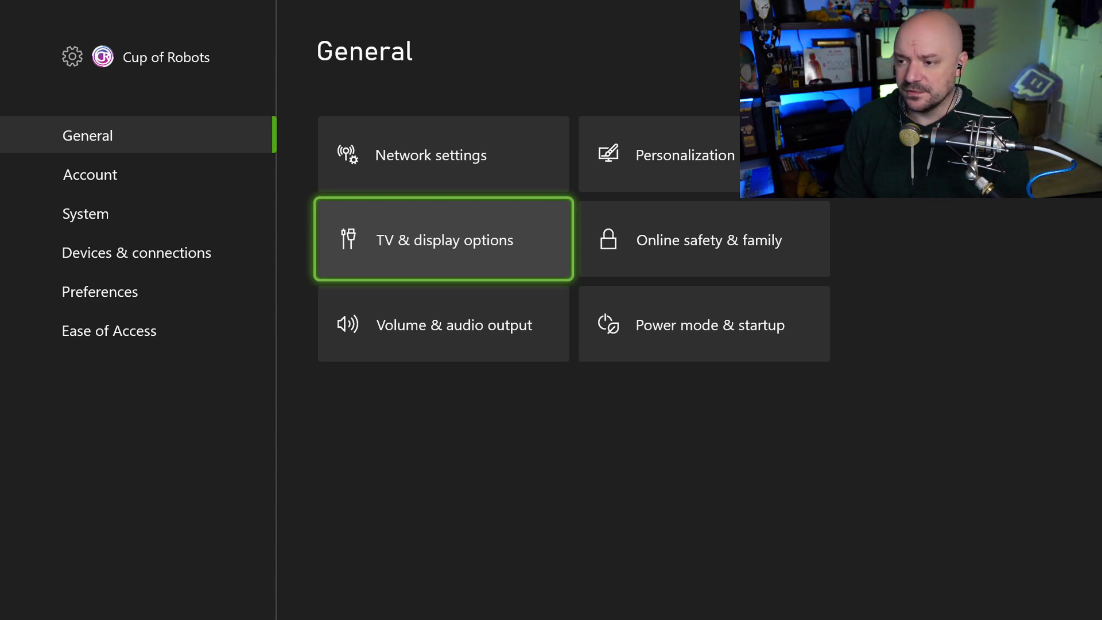
pyautogui.click(443, 239)
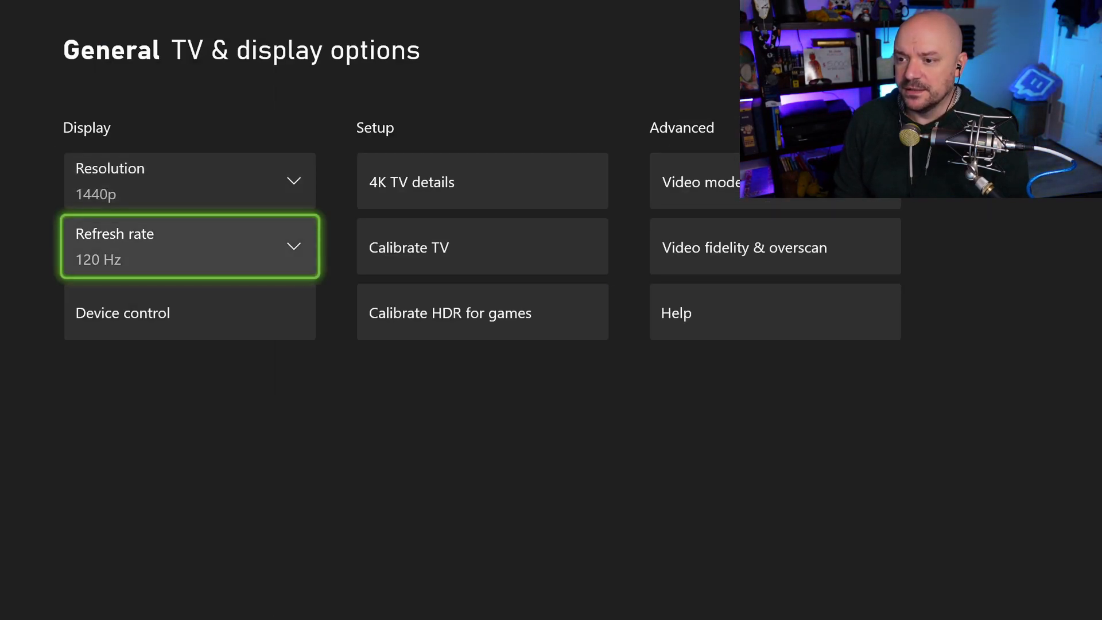
pyautogui.press('Up')
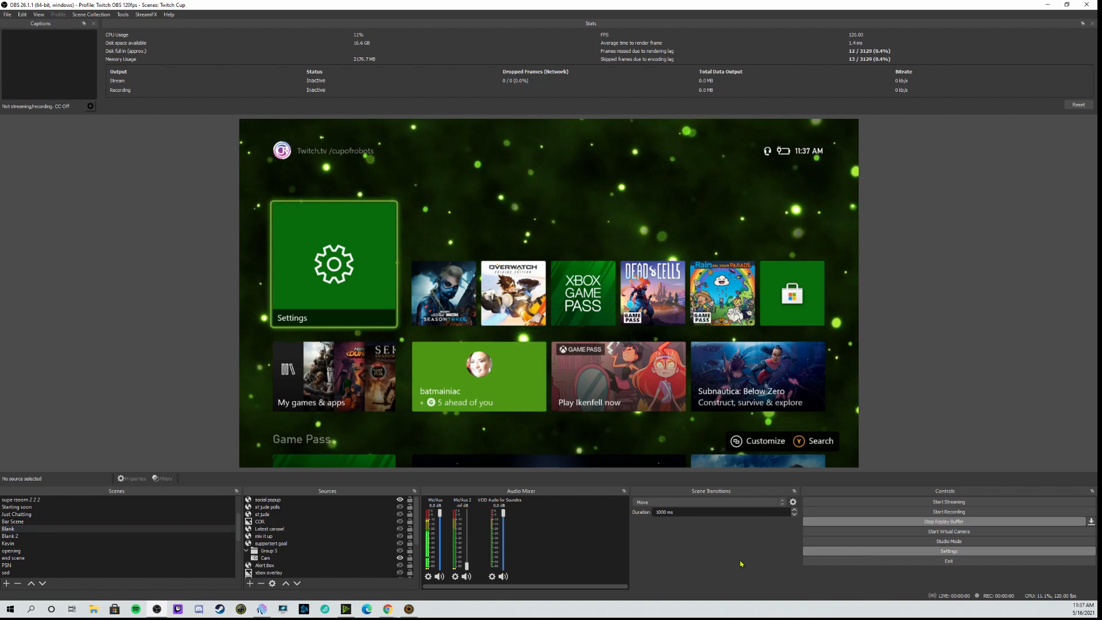
# - In Output streaming settings, keep look-ahead off and switch the preset to Quality
pyautogui.click(948, 551)
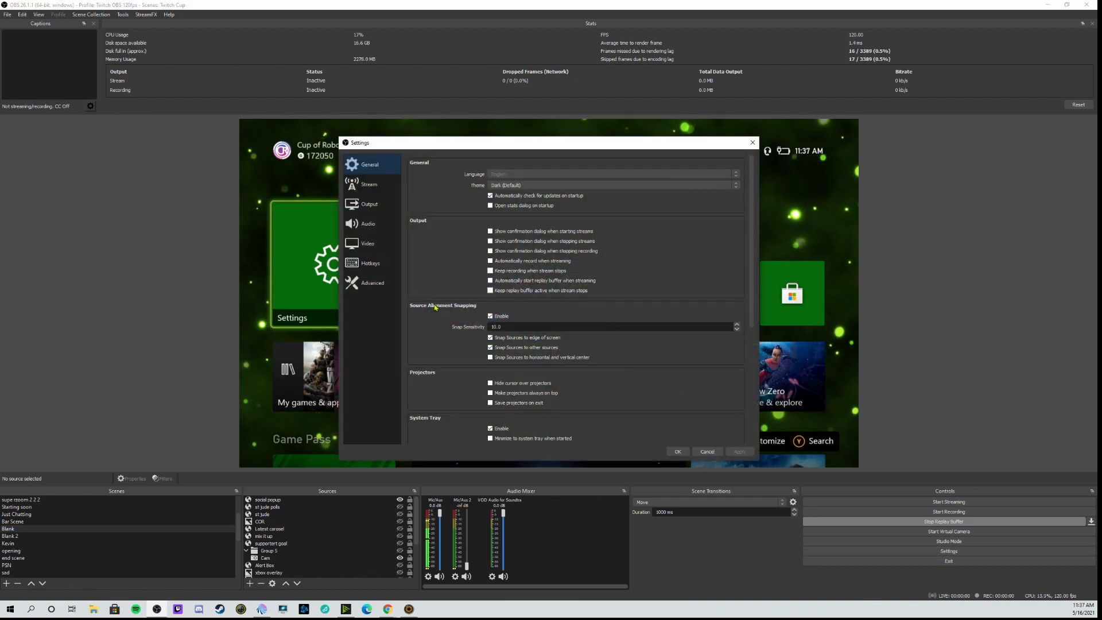
pyautogui.click(370, 204)
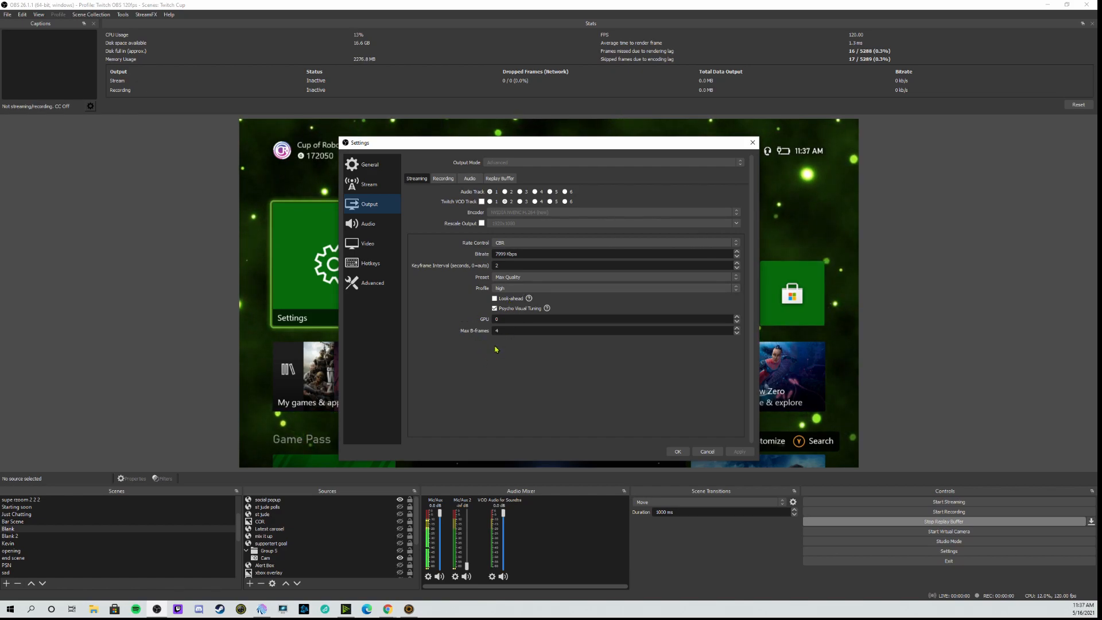
pyautogui.moveTo(511, 350)
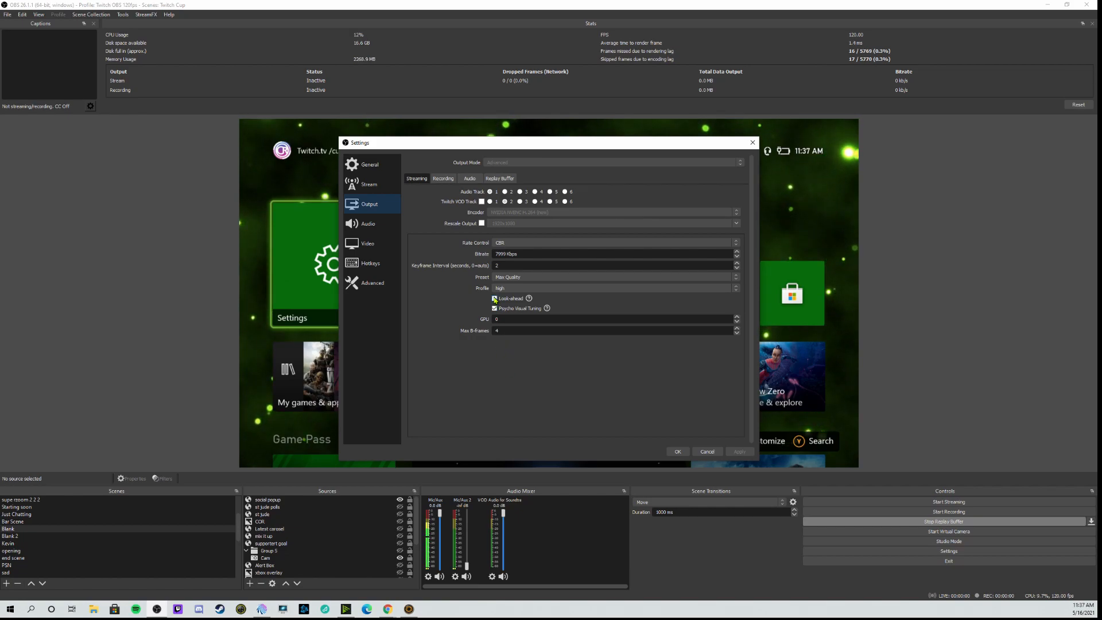
pyautogui.click(494, 298)
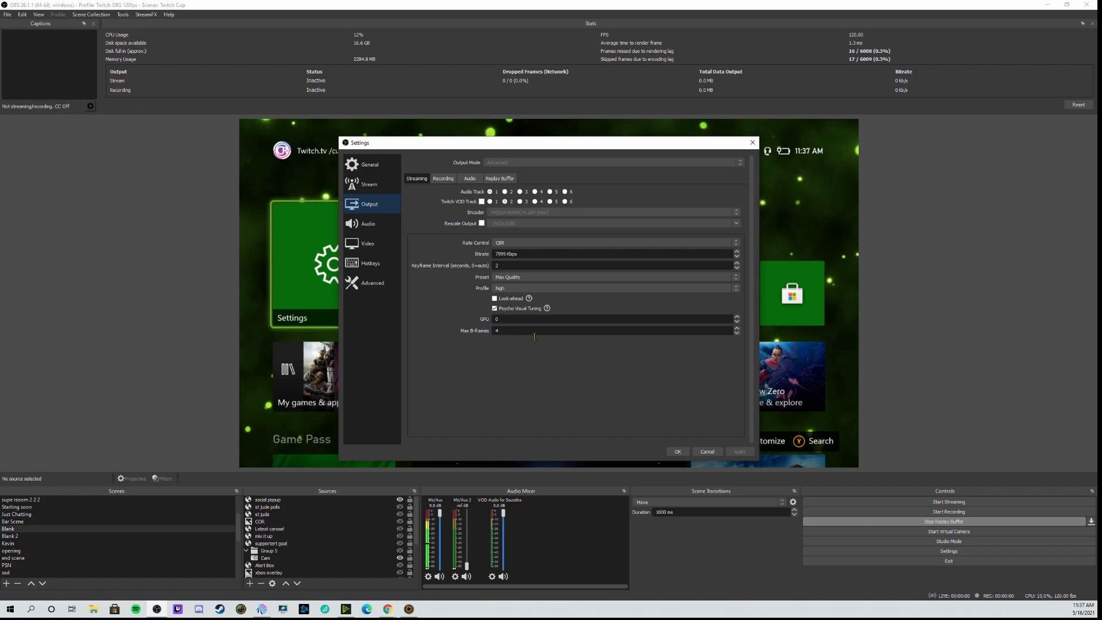
pyautogui.click(495, 298)
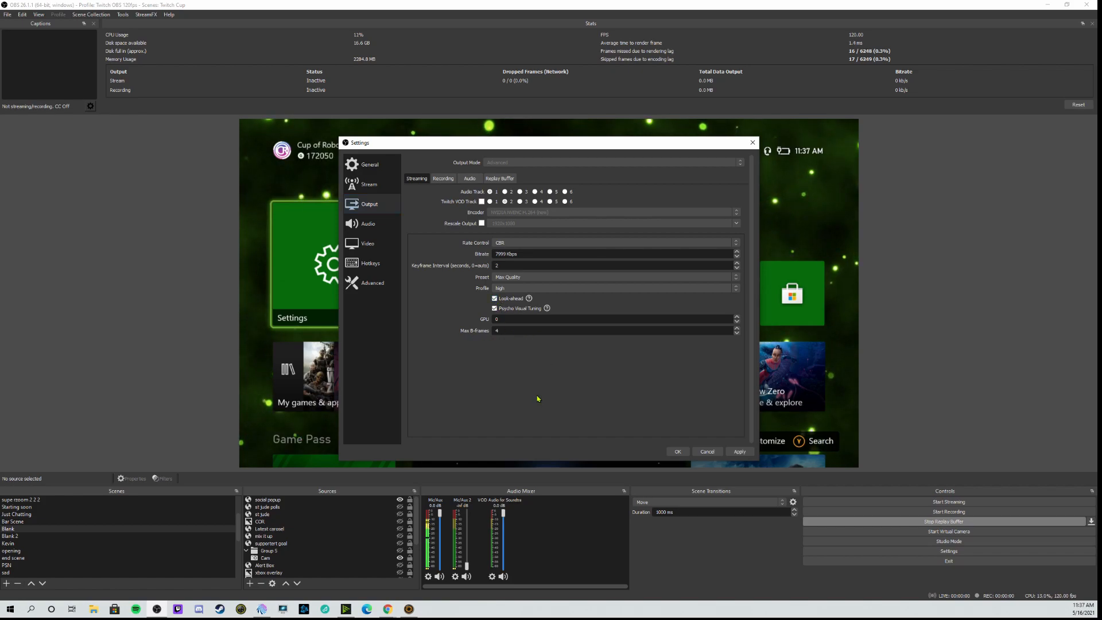
pyautogui.moveTo(547, 308)
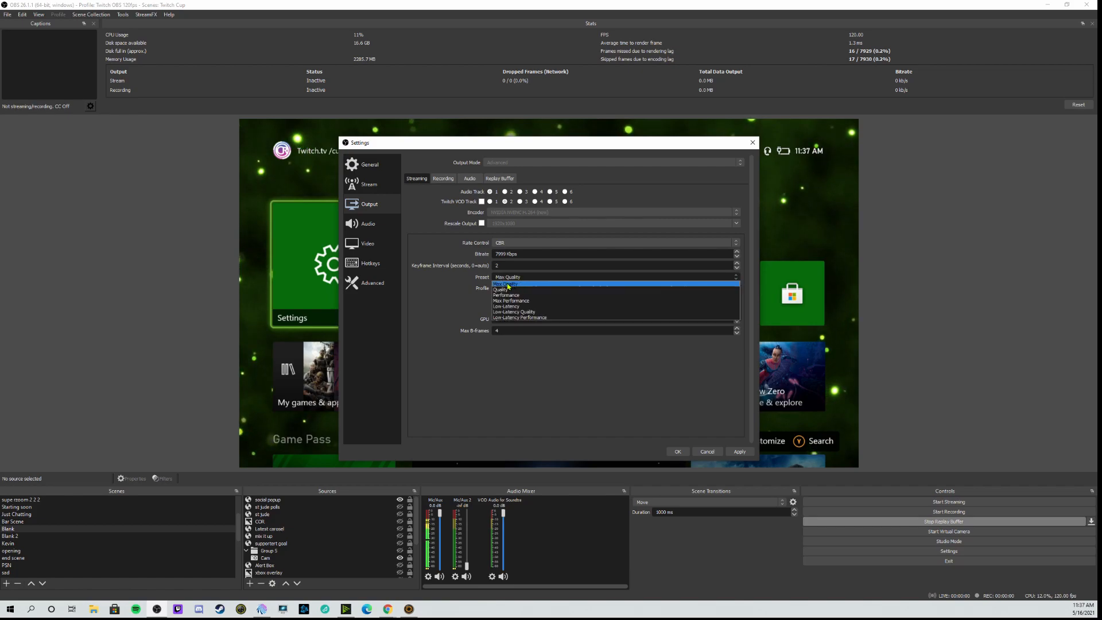
pyautogui.click(502, 288)
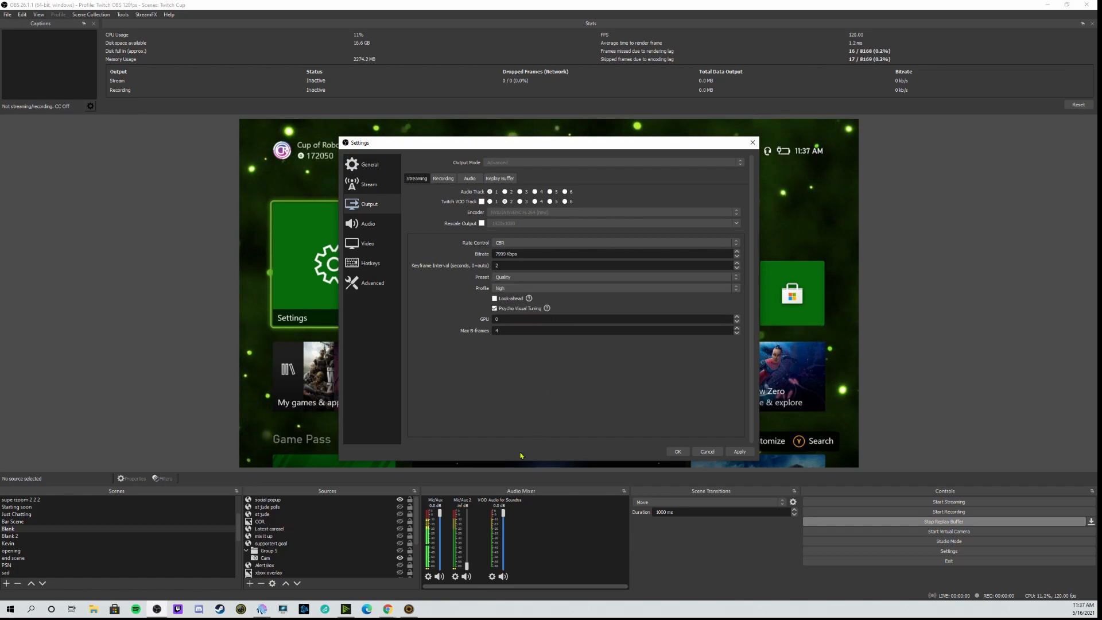
pyautogui.moveTo(563, 348)
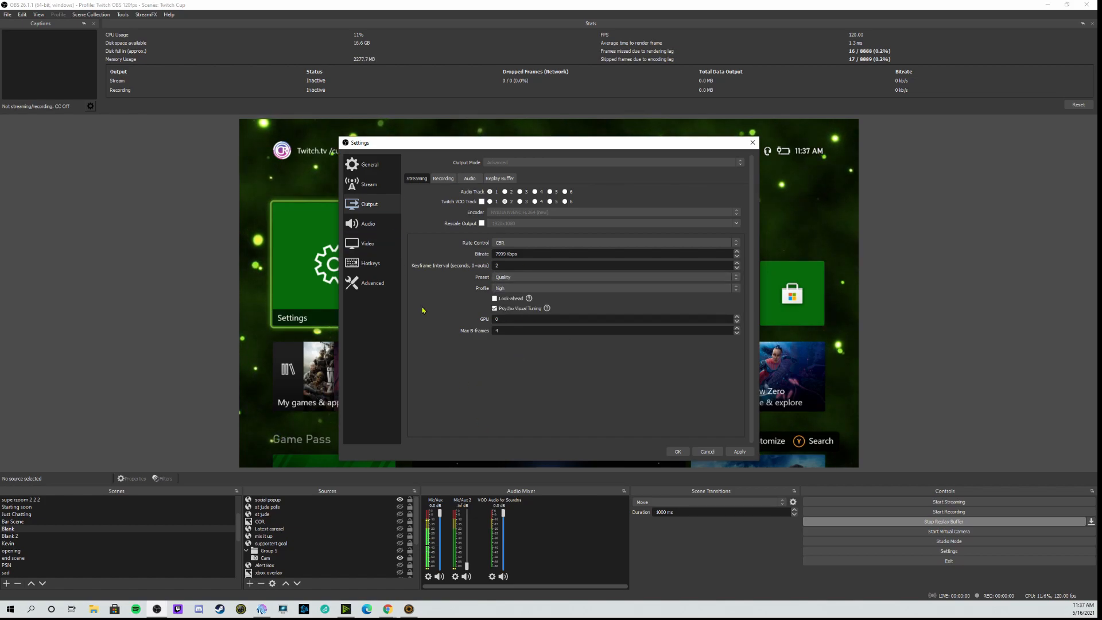
# - Try Video settings, hit the output-active warning, and cancel out of Settings
pyautogui.click(367, 243)
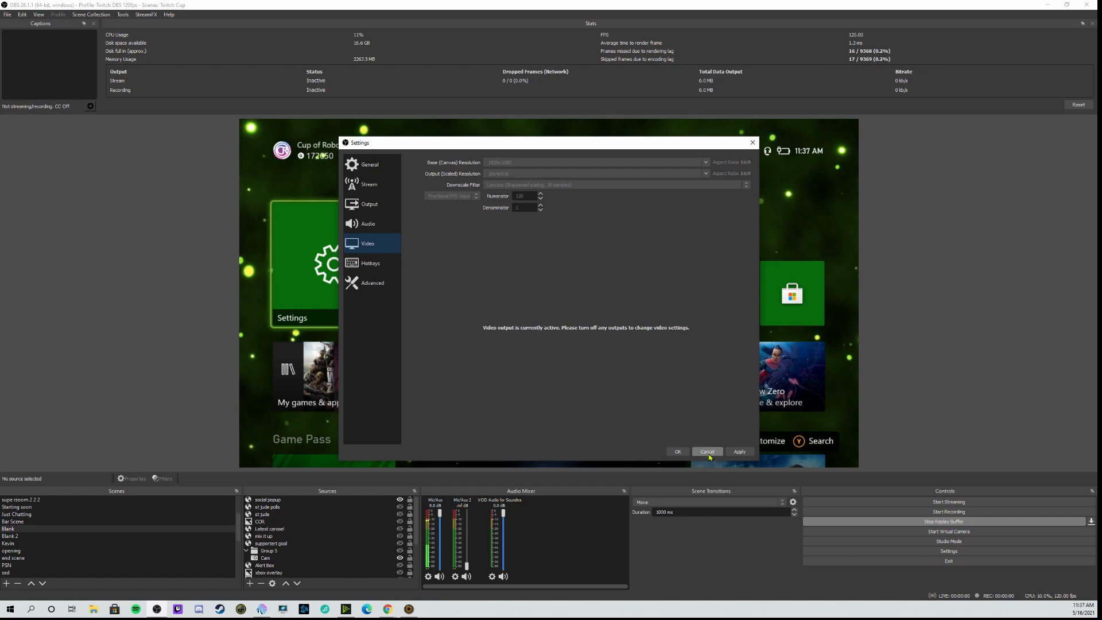
pyautogui.click(707, 451)
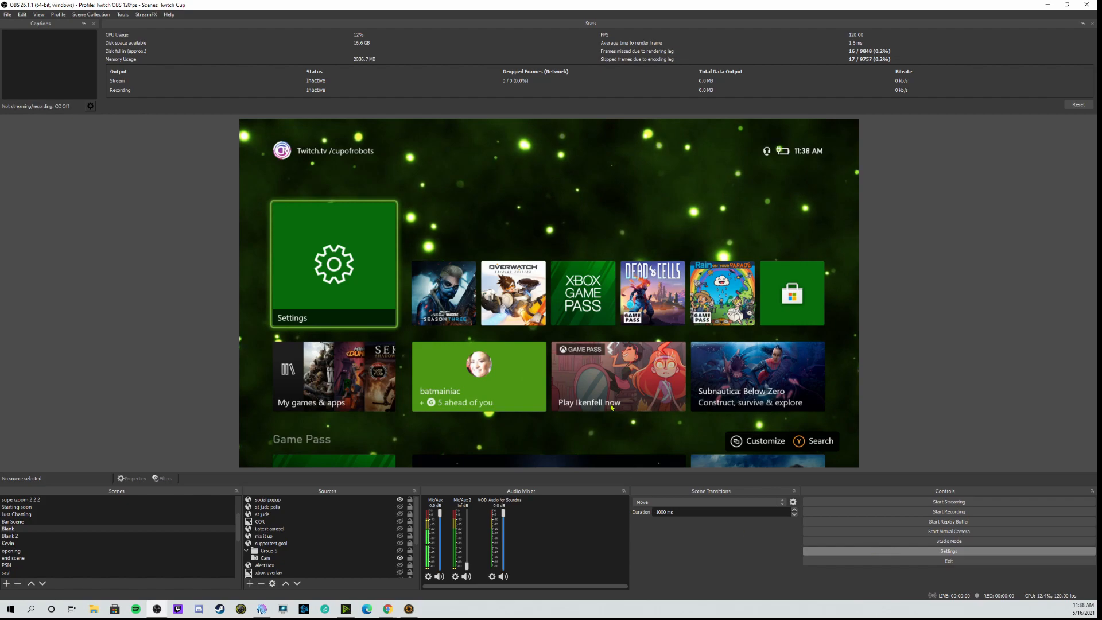
# - Set the Video frame rate type to Fractional FPS Value 120/1, then cancel
pyautogui.click(948, 551)
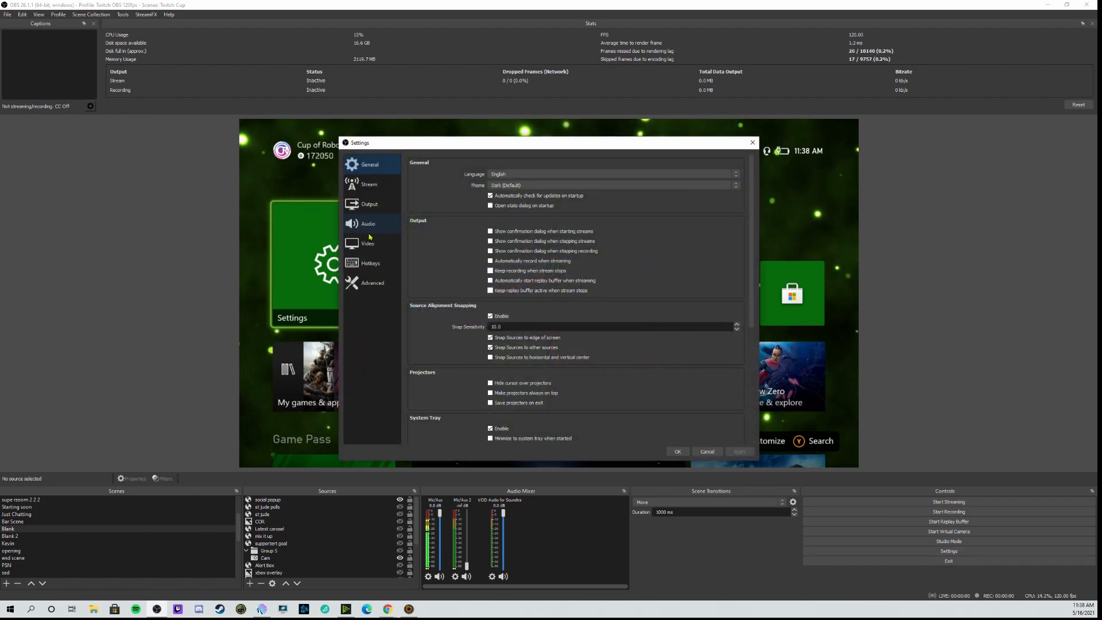
pyautogui.click(367, 243)
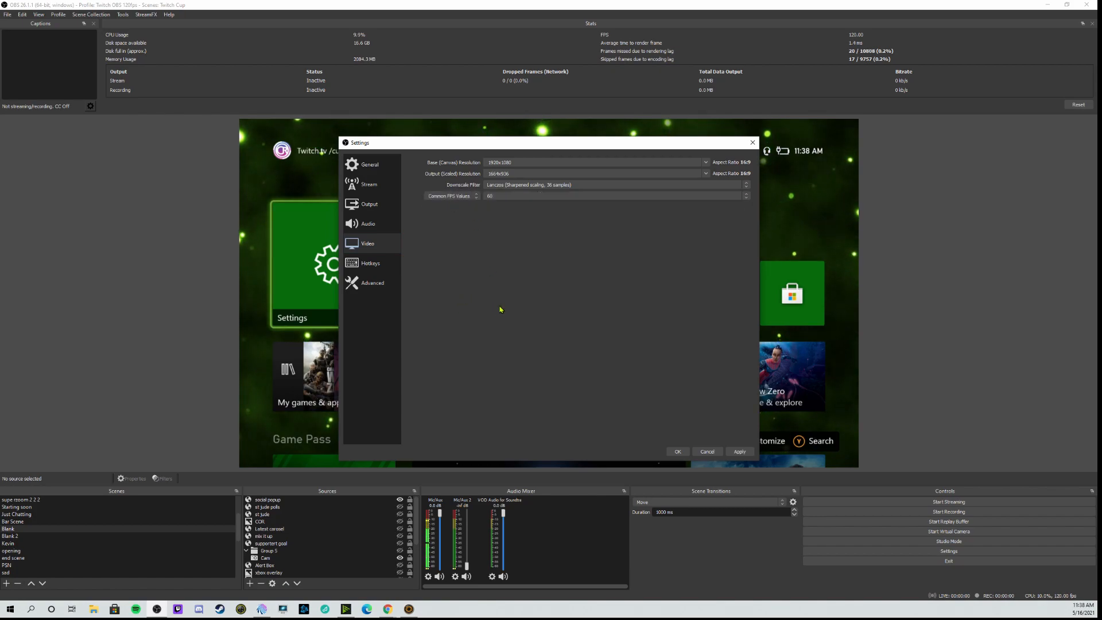
pyautogui.click(450, 195)
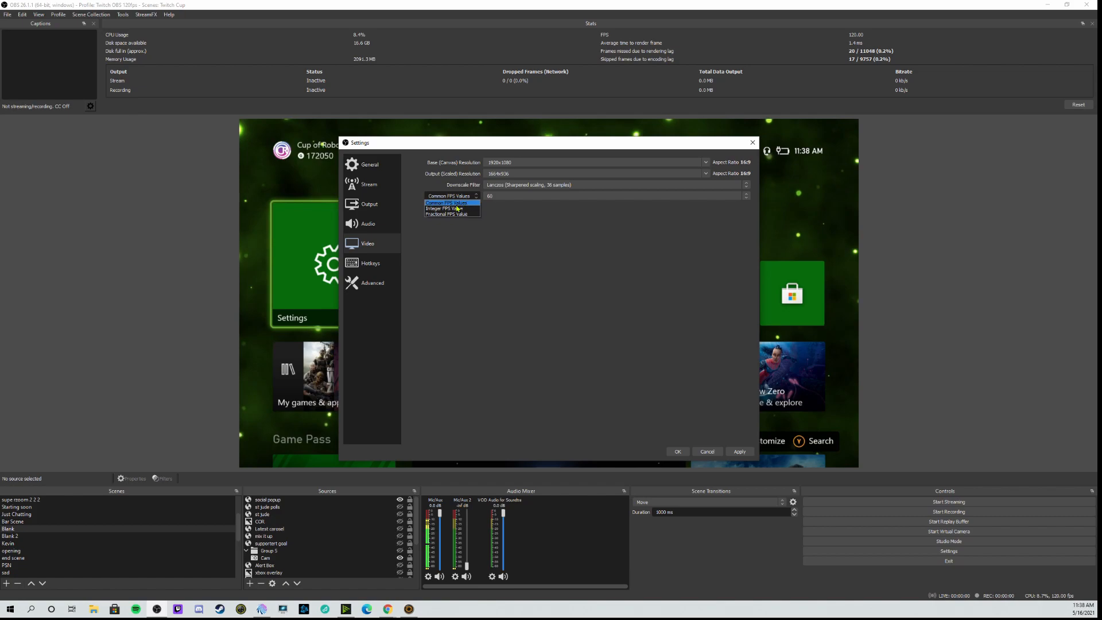
pyautogui.click(446, 214)
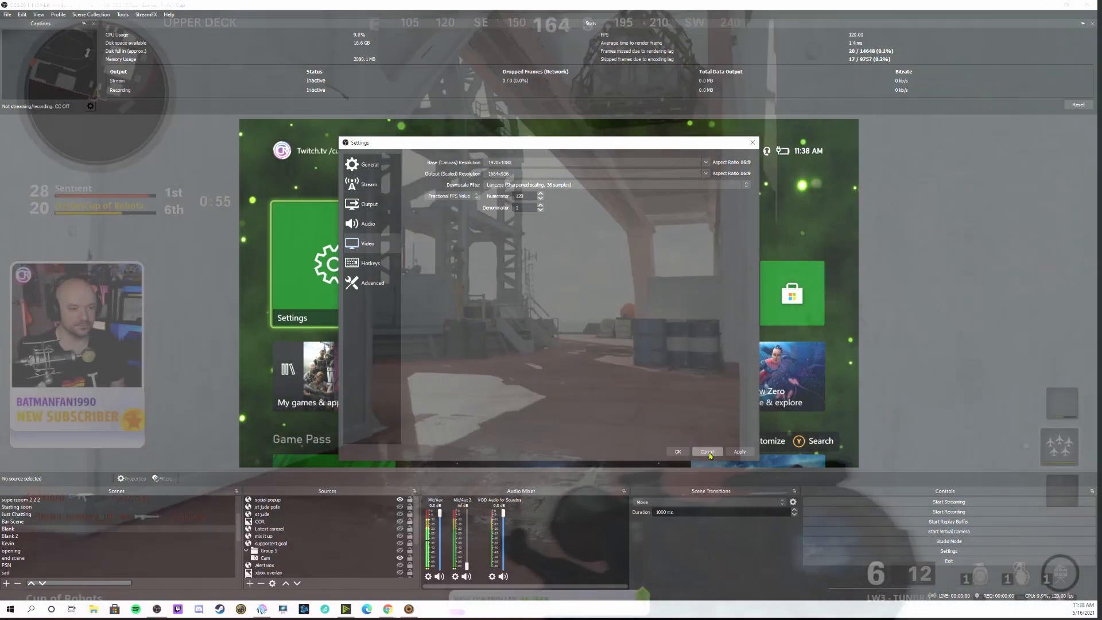
pyautogui.click(707, 451)
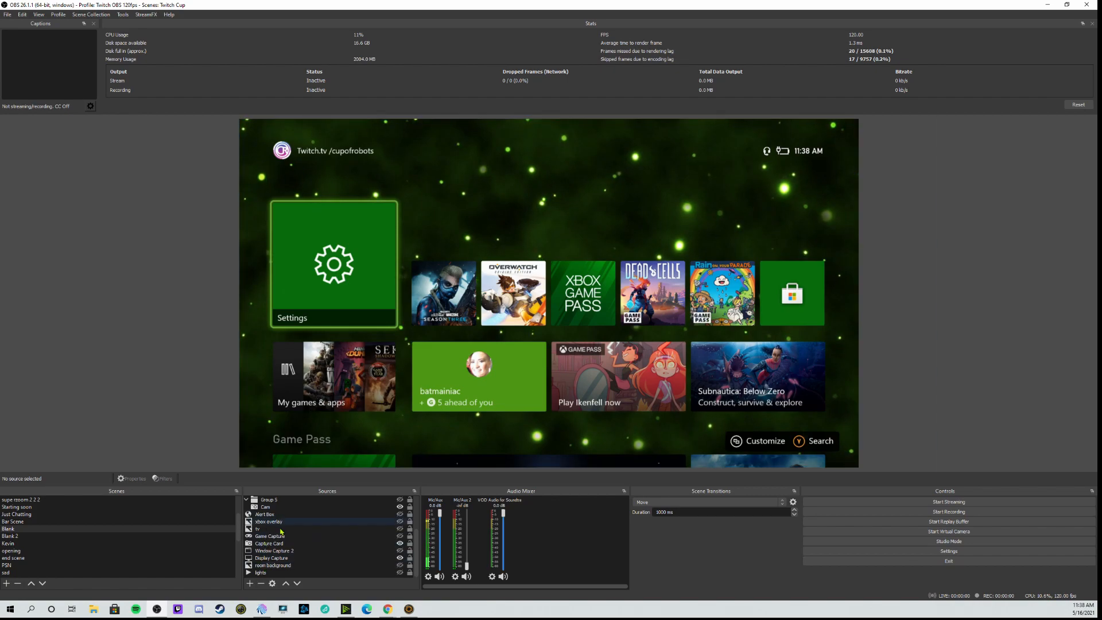
# - Open Capture Card properties, scroll down, and check the YUY2 video format at 2560x1440
pyautogui.doubleClick(269, 542)
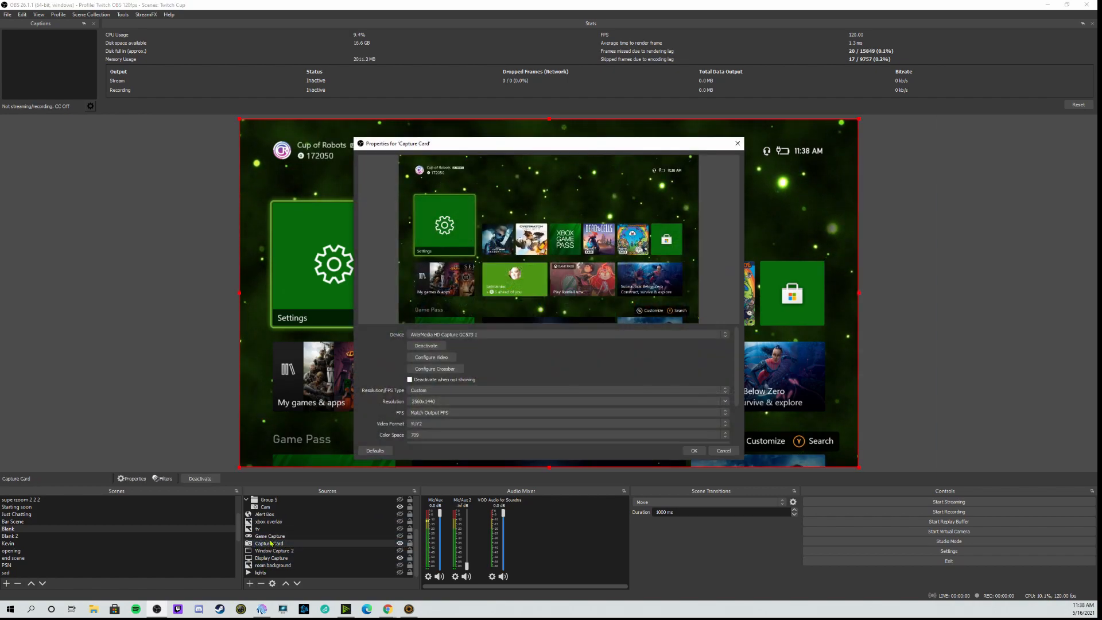
pyautogui.scroll(-3)
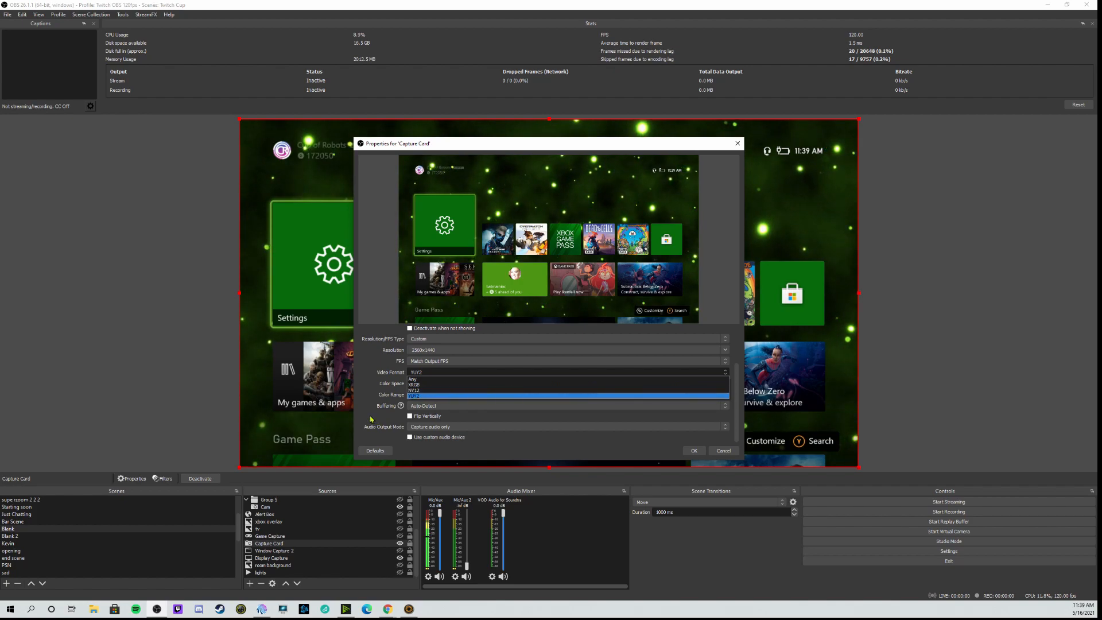
pyautogui.click(415, 394)
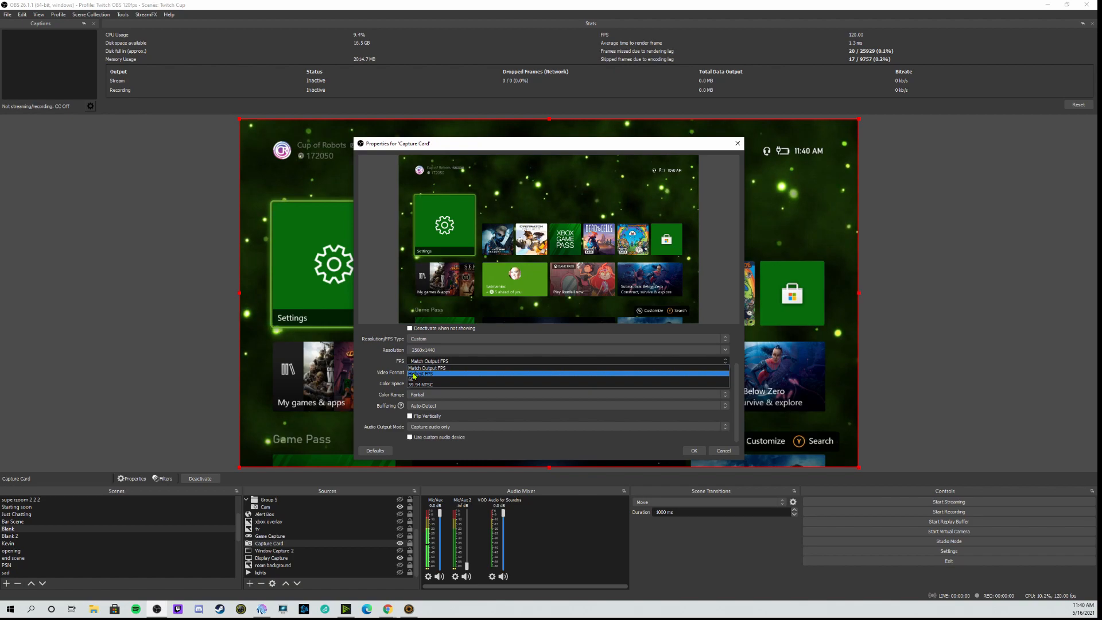
# - Try Highest FPS, then set the capture card FPS to Match Output FPS and save
pyautogui.click(426, 367)
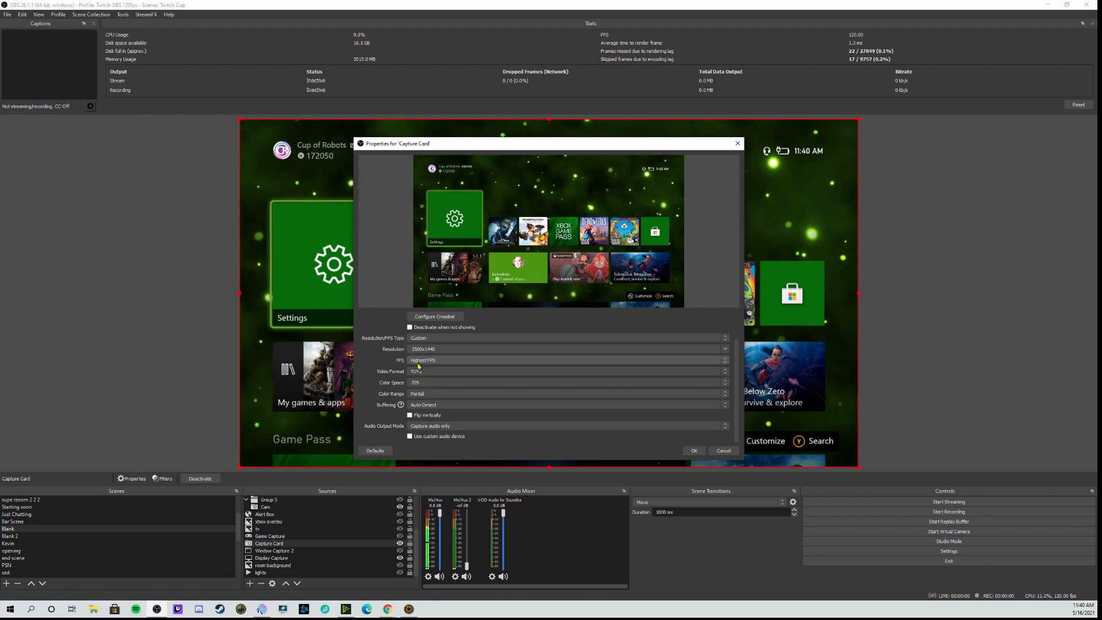
pyautogui.click(567, 360)
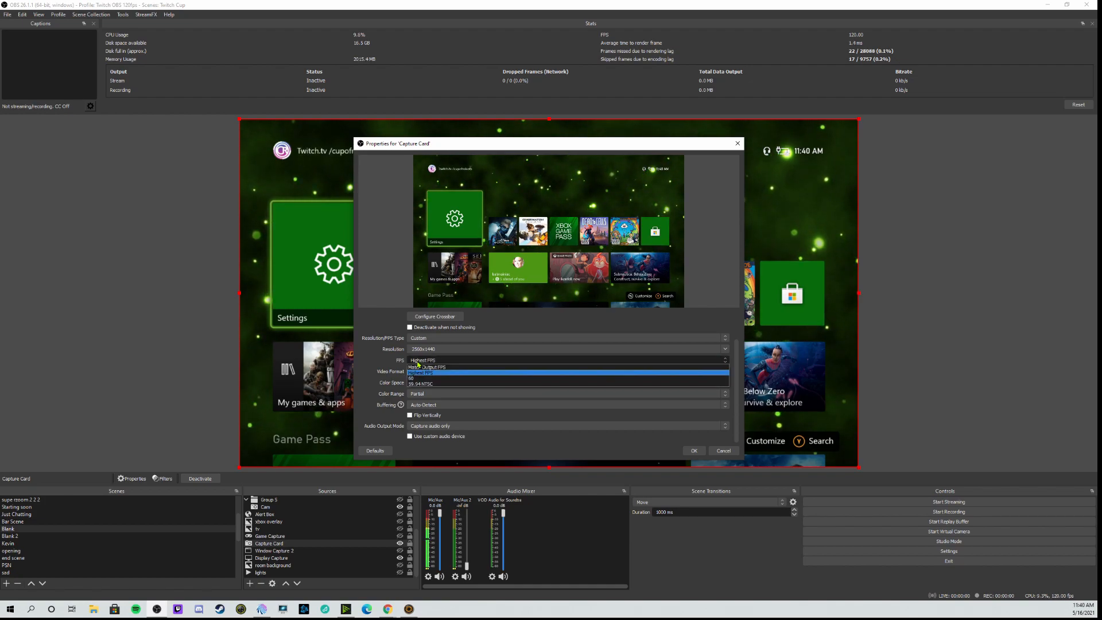
pyautogui.click(429, 367)
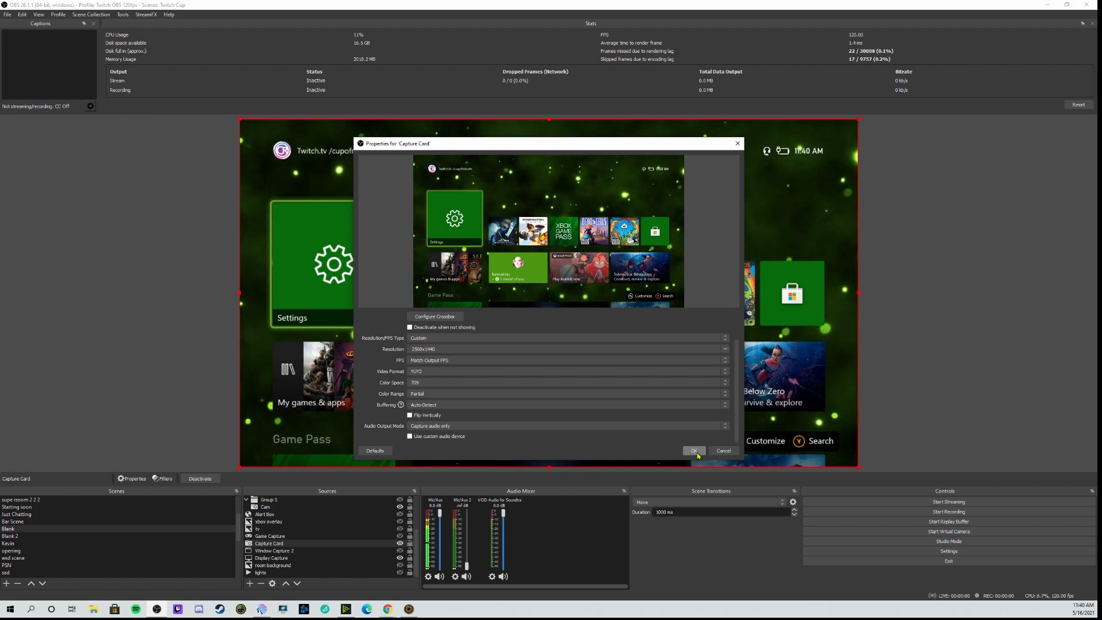
pyautogui.click(692, 451)
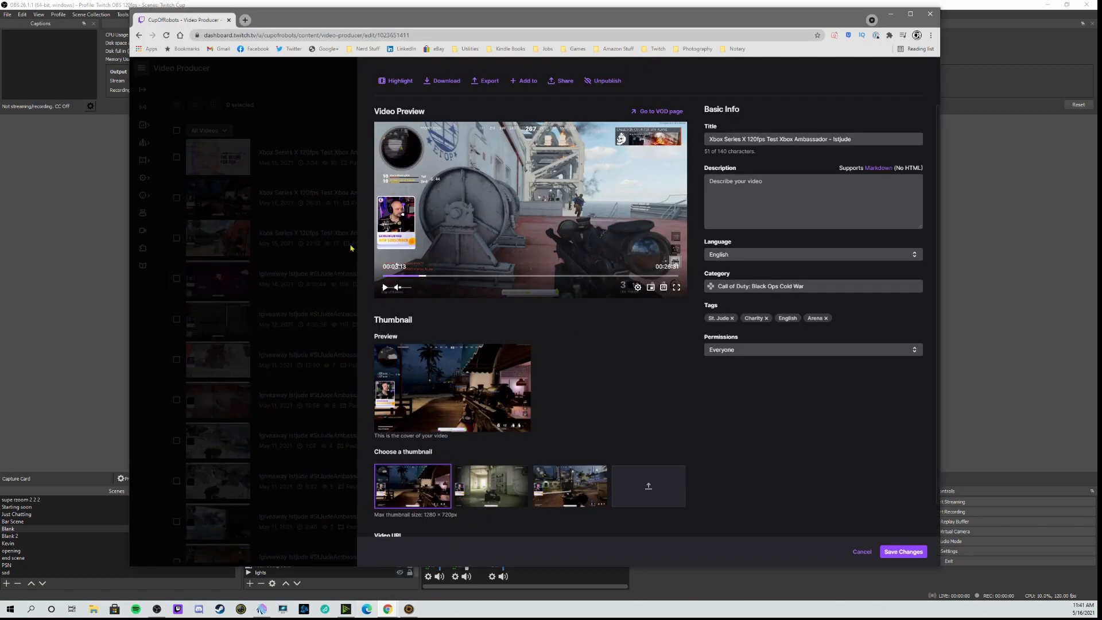
pyautogui.moveTo(638, 287)
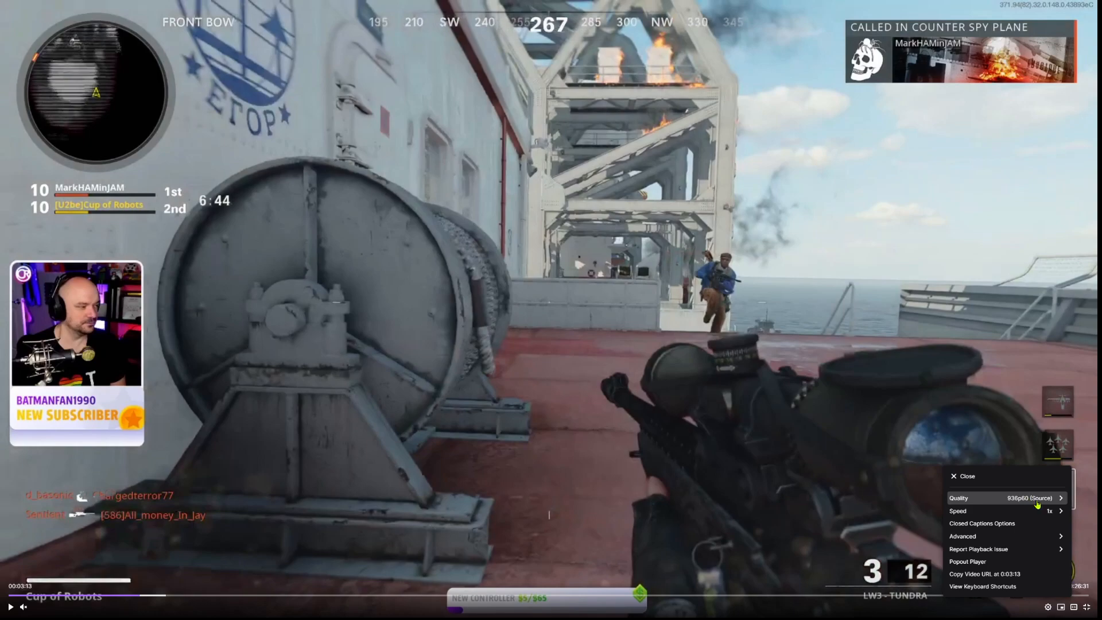
# - Enable the Video Stats overlay from the player's Advanced settings, showing 120 FPS
pyautogui.click(961, 536)
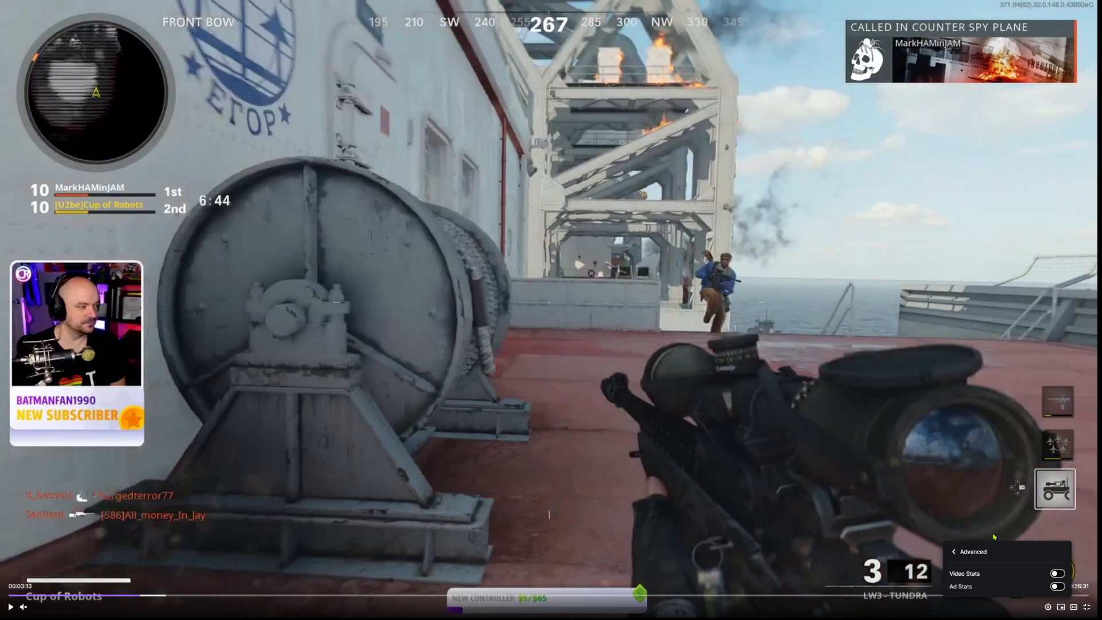
pyautogui.moveTo(989, 577)
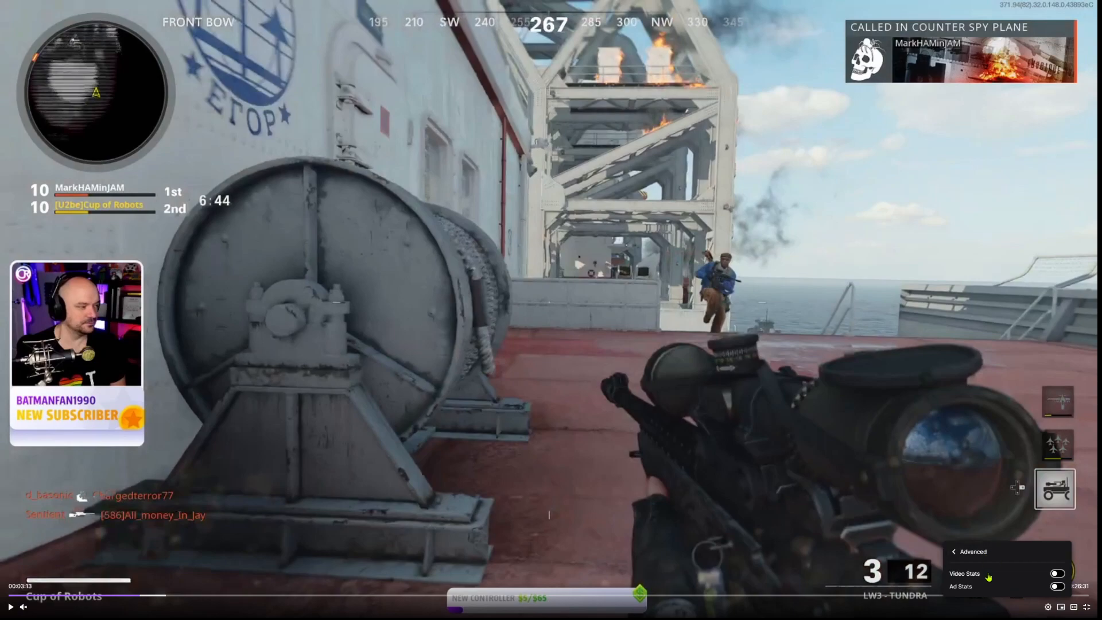
pyautogui.click(1057, 573)
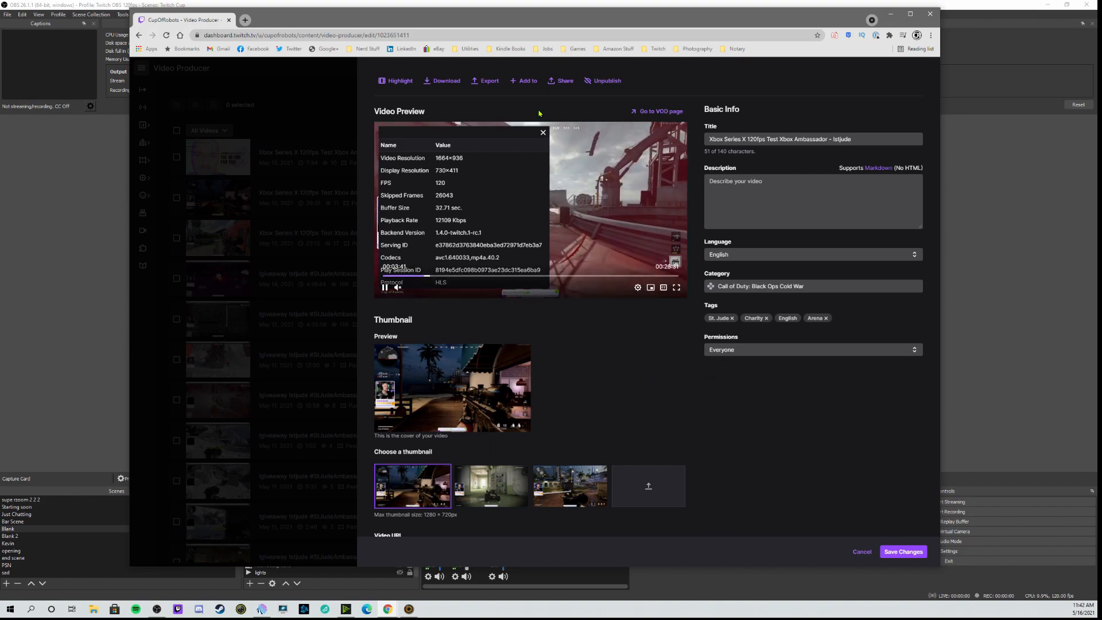
pyautogui.click(543, 132)
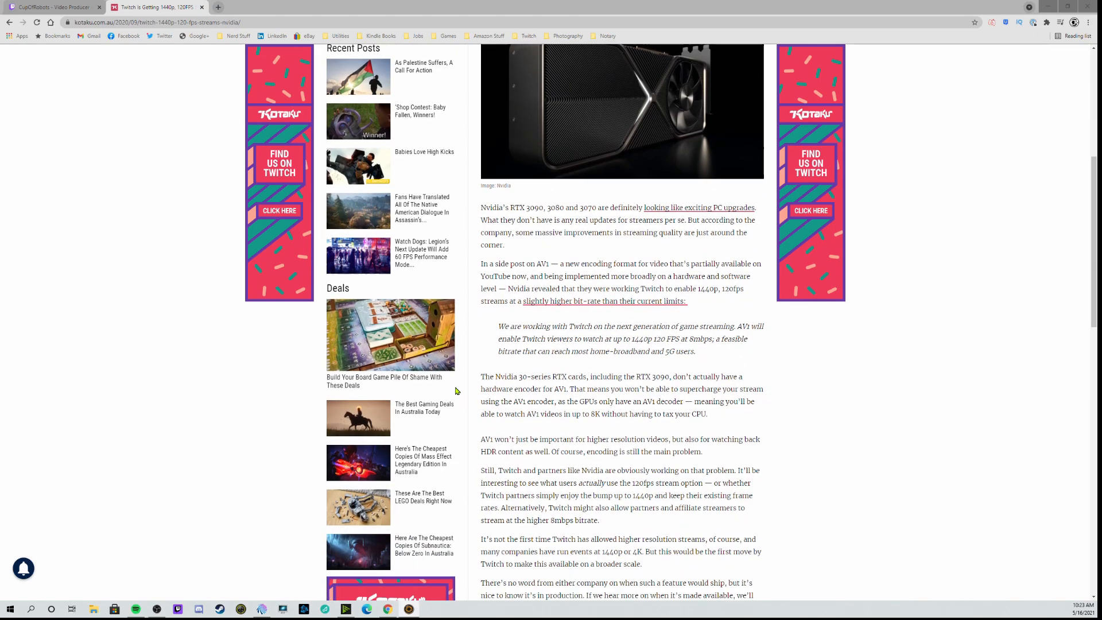
pyautogui.scroll(-3)
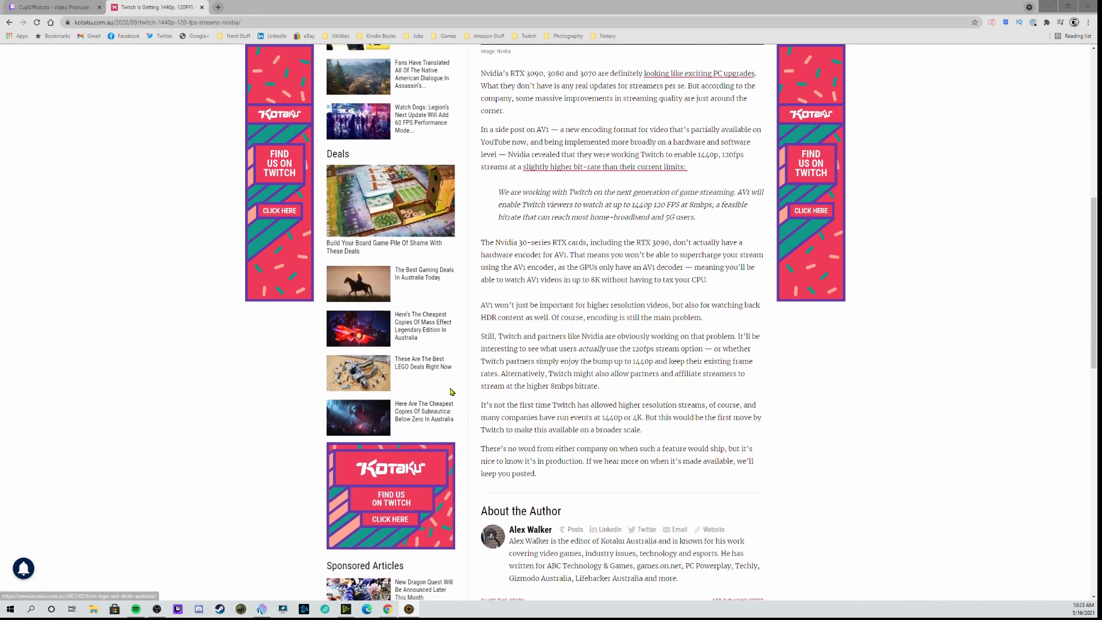